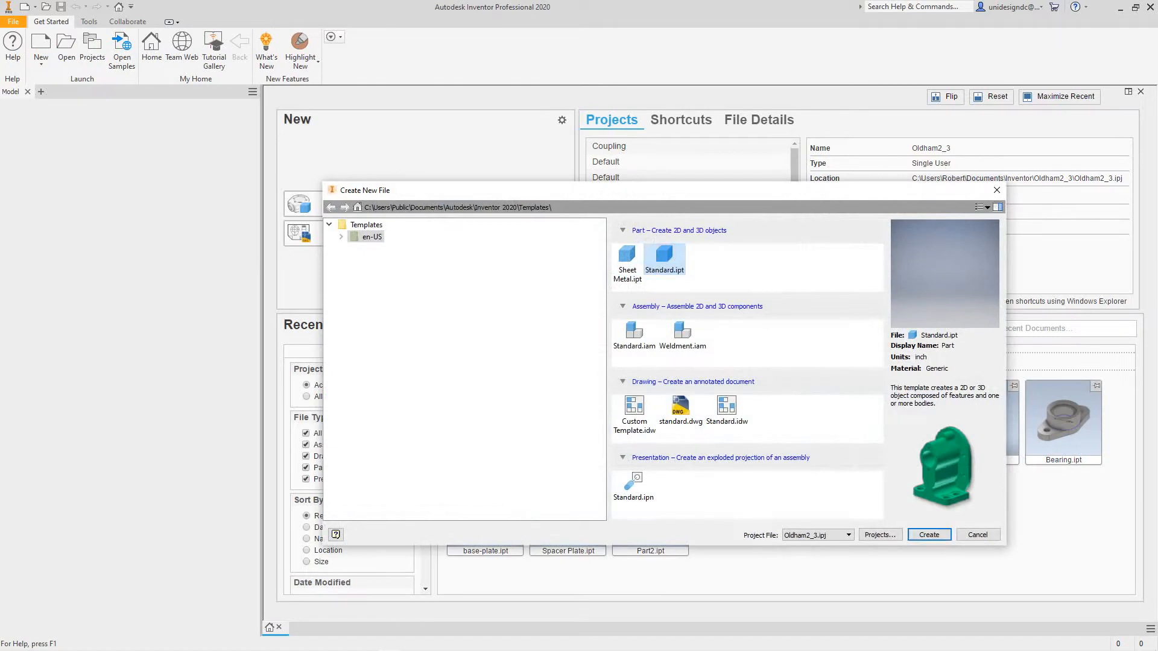
Step: Create a new part from Standard.ipt and start a 2D sketch
{"action": "left_click", "coordinate": [928, 534]}
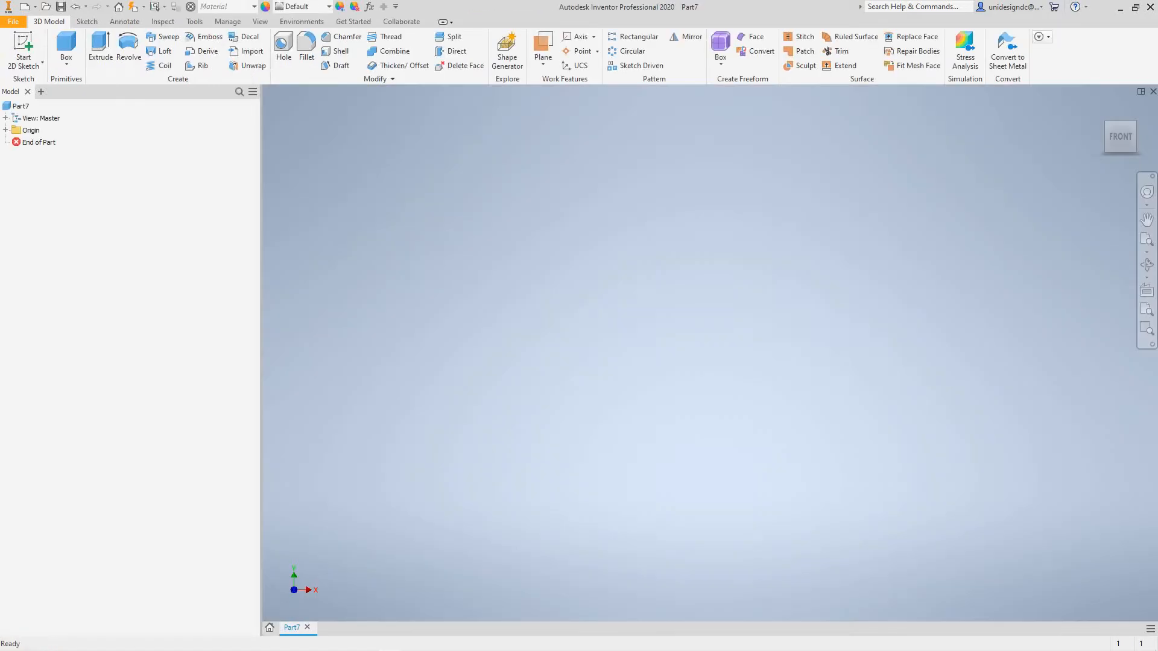
{"action": "left_click", "coordinate": [222, 7]}
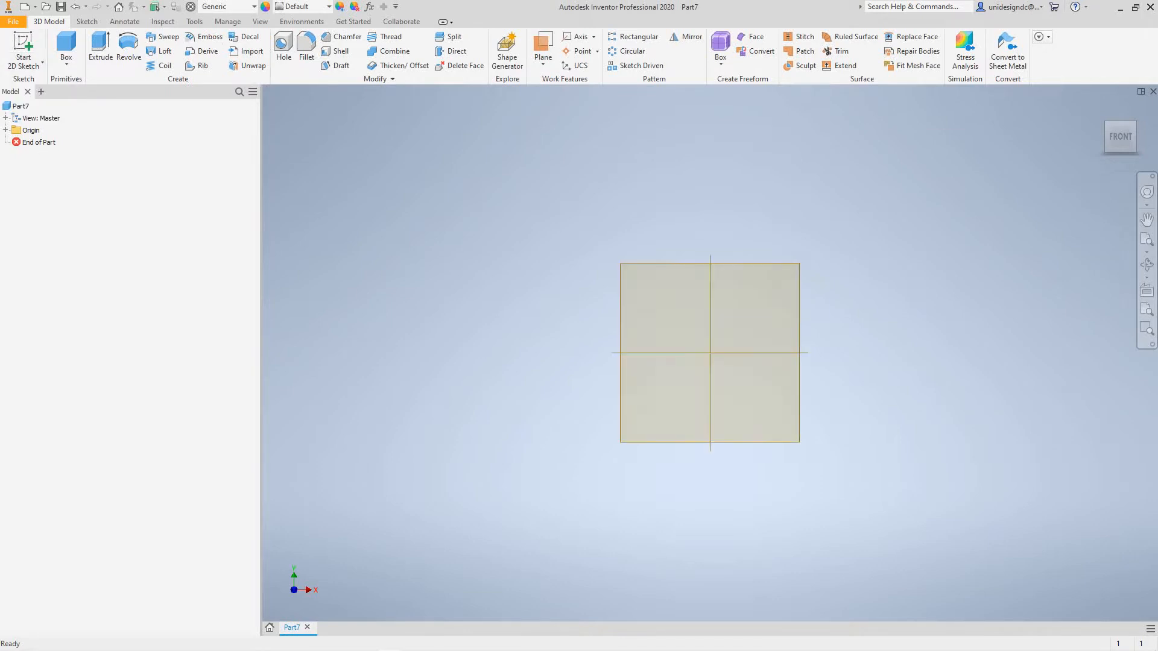
Step: Sketch on the XY plane, view it face-on, and enable centerline format
{"action": "left_click", "coordinate": [23, 48]}
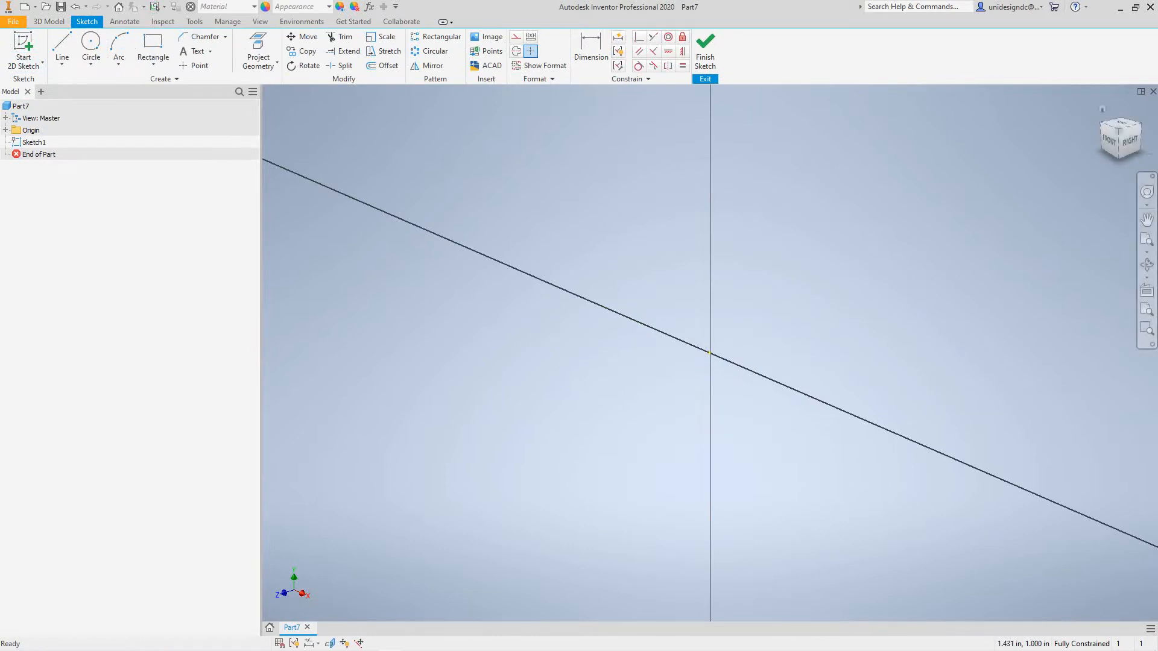
{"action": "left_click", "coordinate": [1117, 138]}
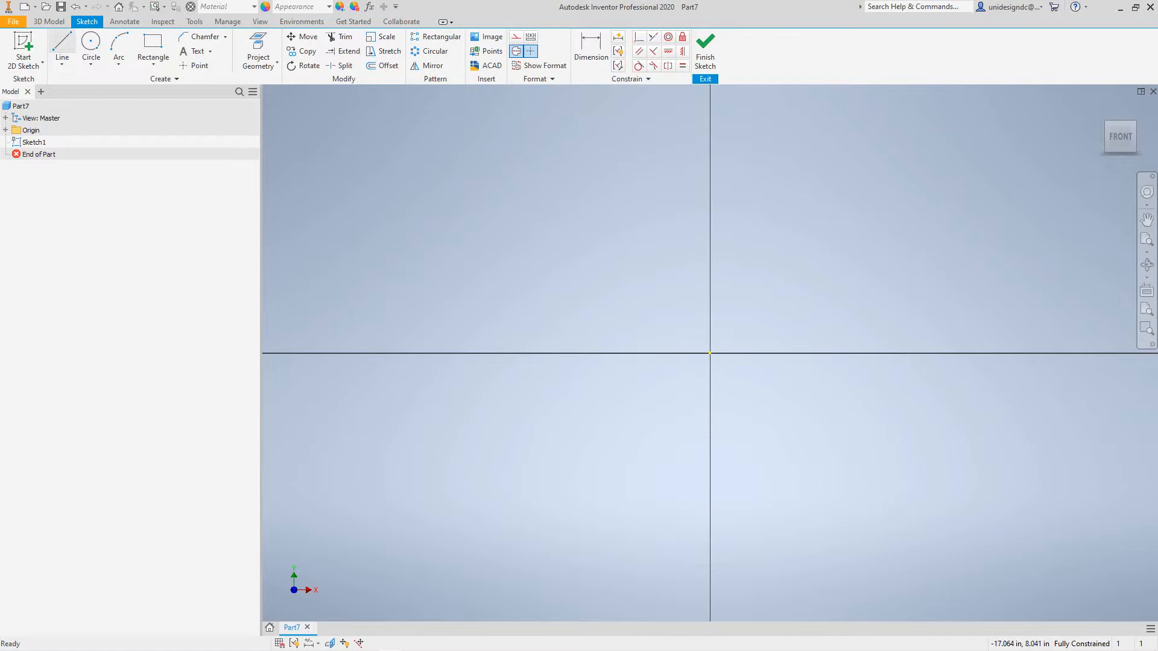
{"action": "left_click", "coordinate": [63, 47]}
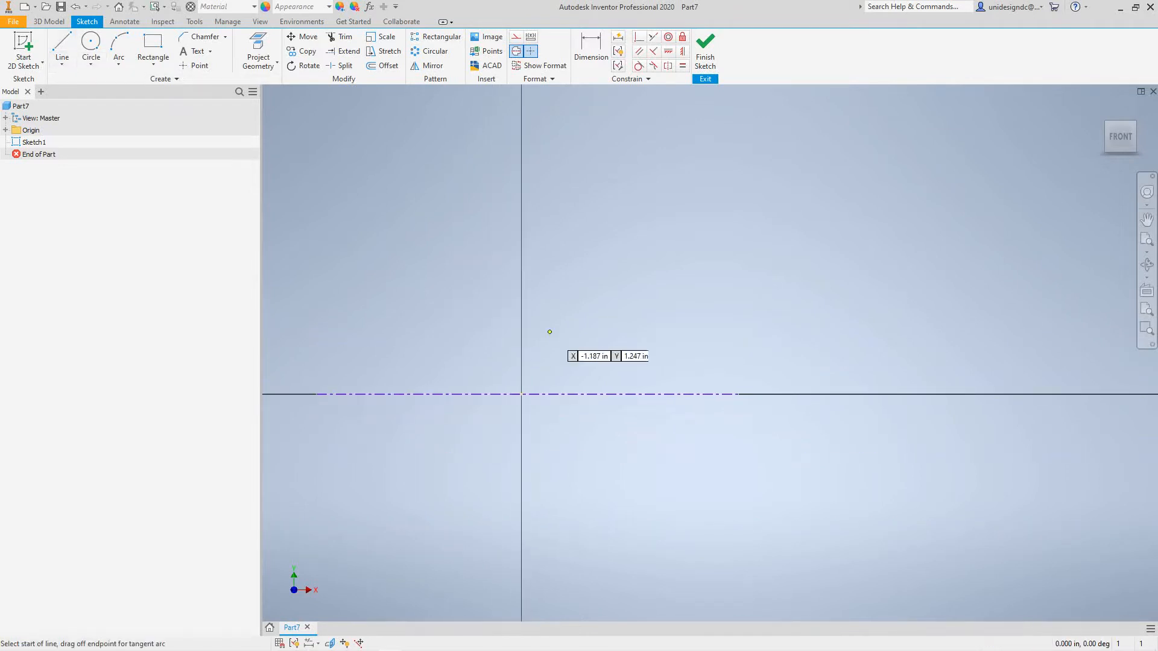
{"action": "mouse_move", "coordinate": [520, 247]}
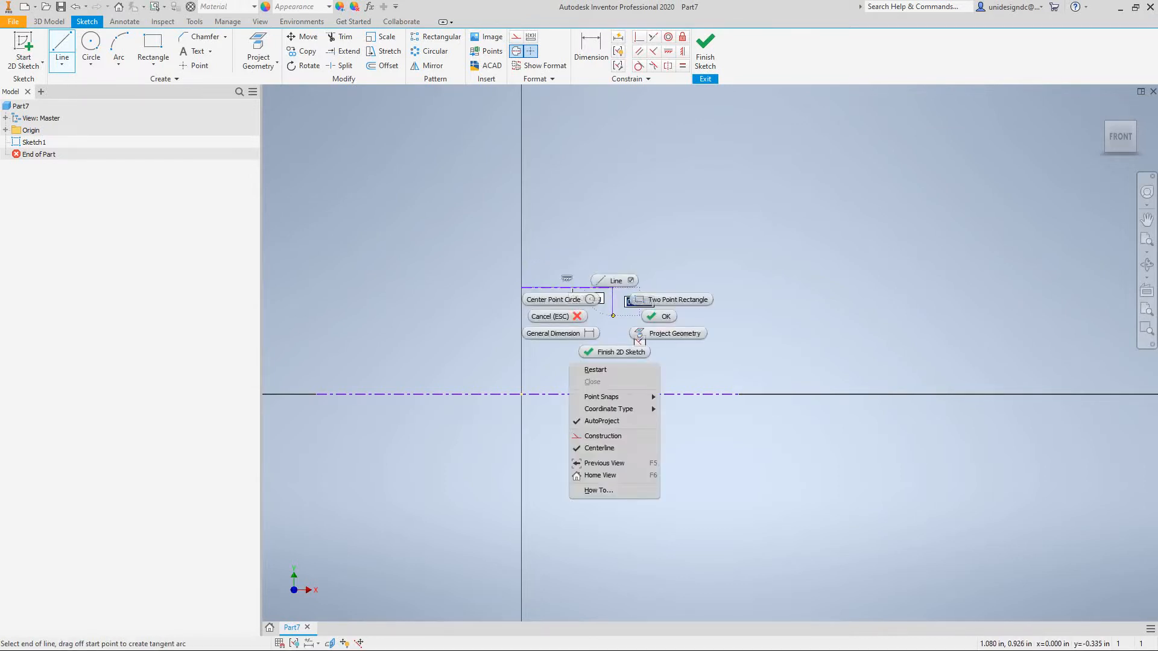
Step: Draw the closed stepped outline above the centerline, starting on the vertical axis
{"action": "left_click", "coordinate": [591, 381]}
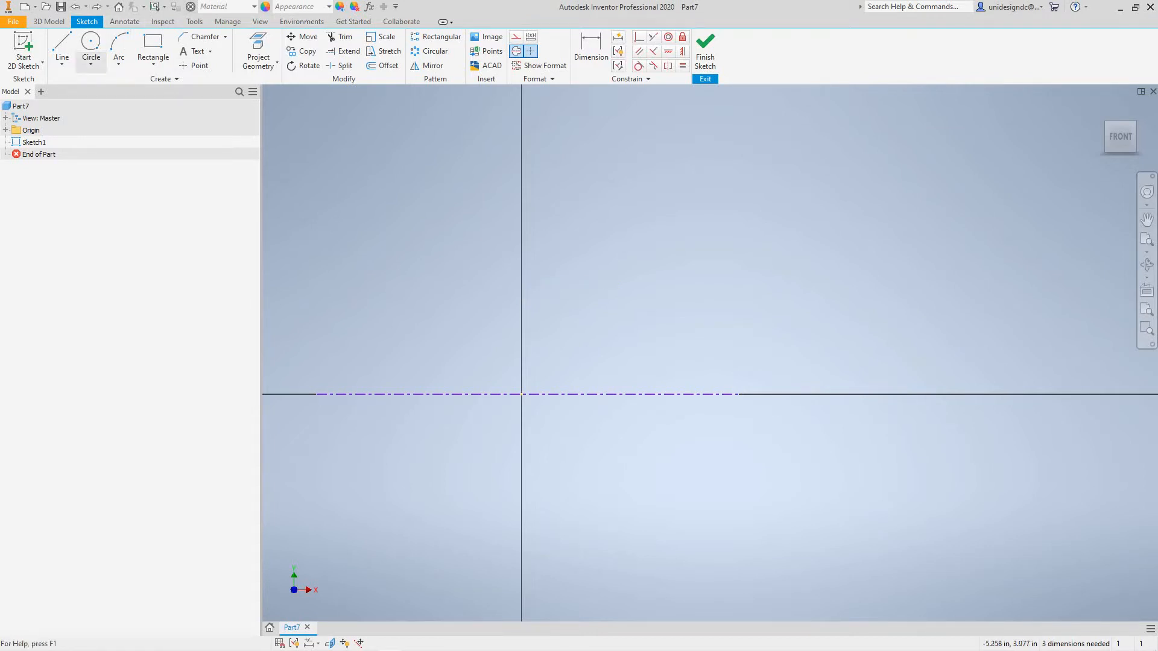
{"action": "left_click", "coordinate": [62, 48]}
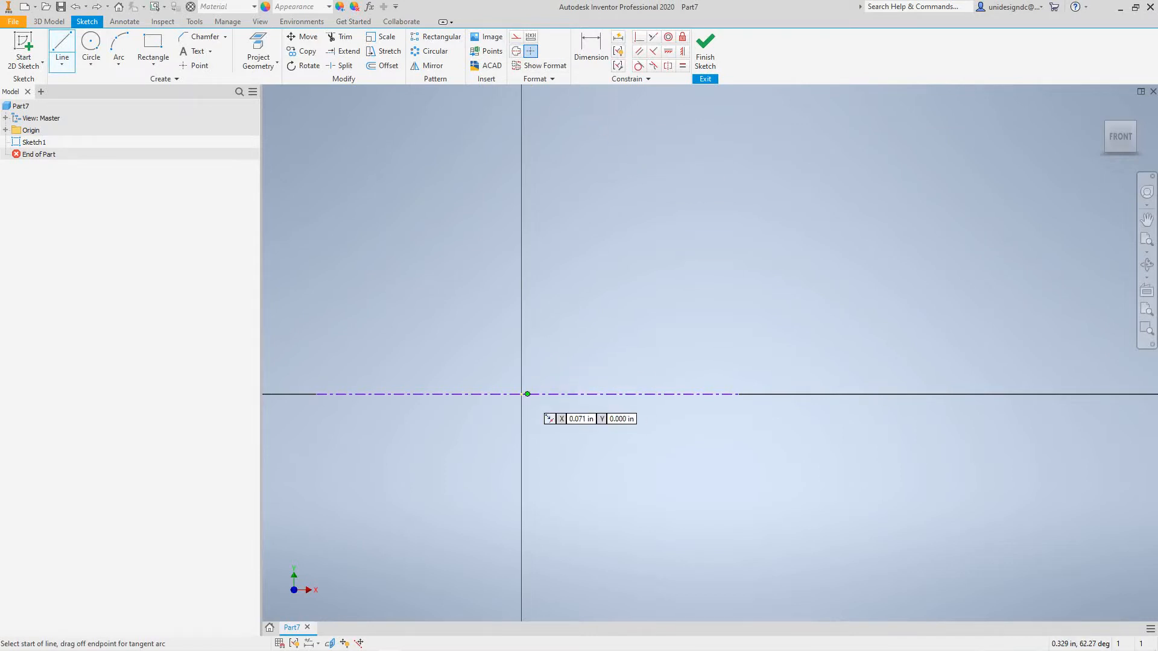
{"action": "left_click_drag", "start_coordinate": [526, 394], "coordinate": [521, 221]}
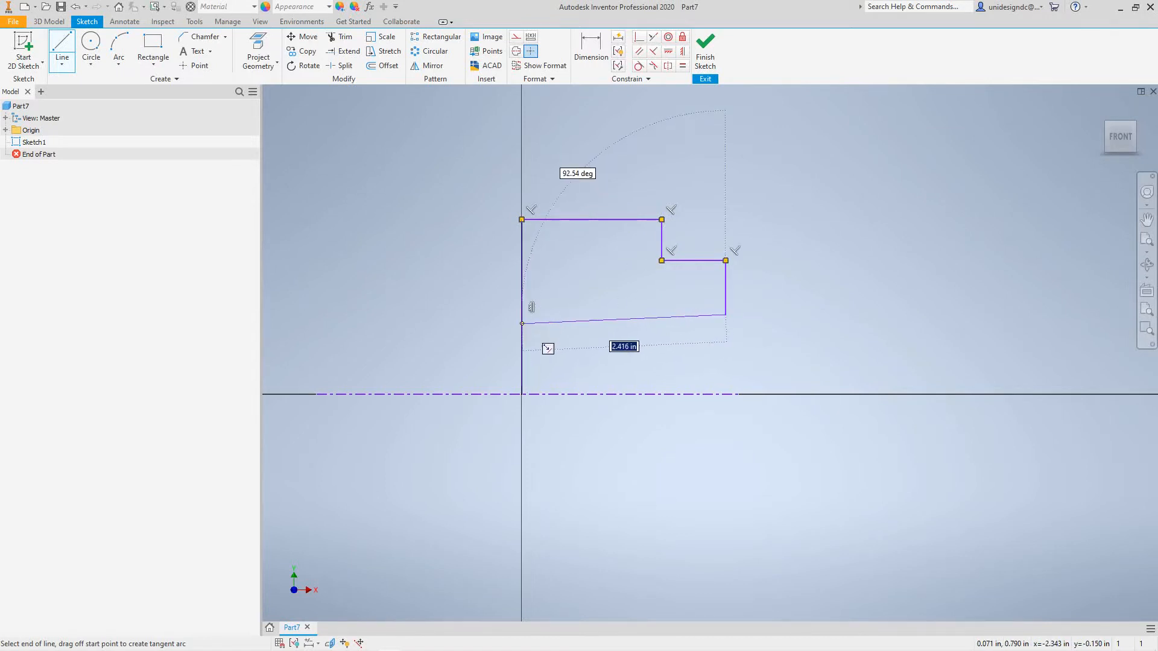
{"action": "left_click", "coordinate": [523, 314]}
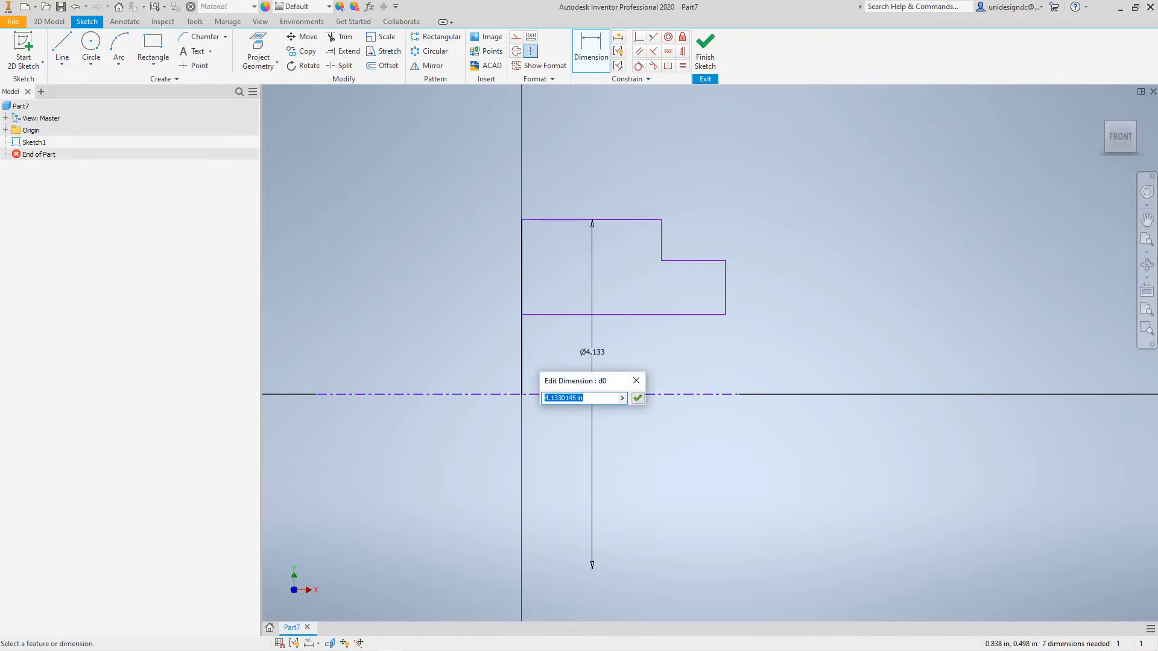
Step: Dimension the profile: 2.500 and 2.000 diameters, 1.250 overall length
{"action": "type", "text": "2"}
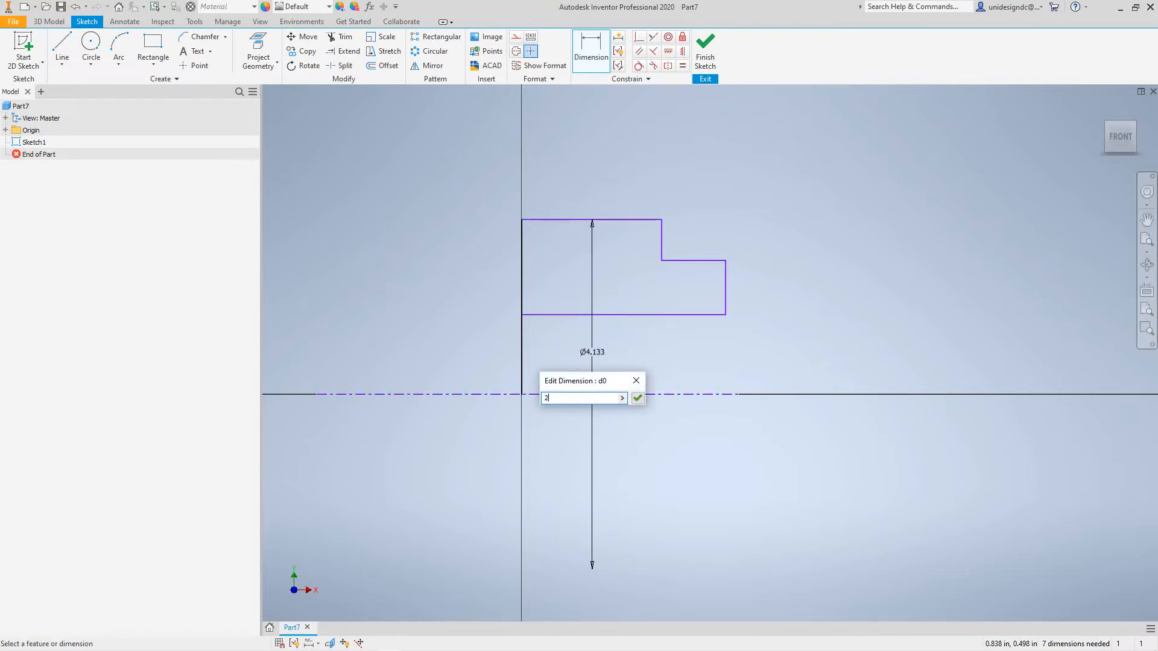
{"action": "type", "text": ".5"}
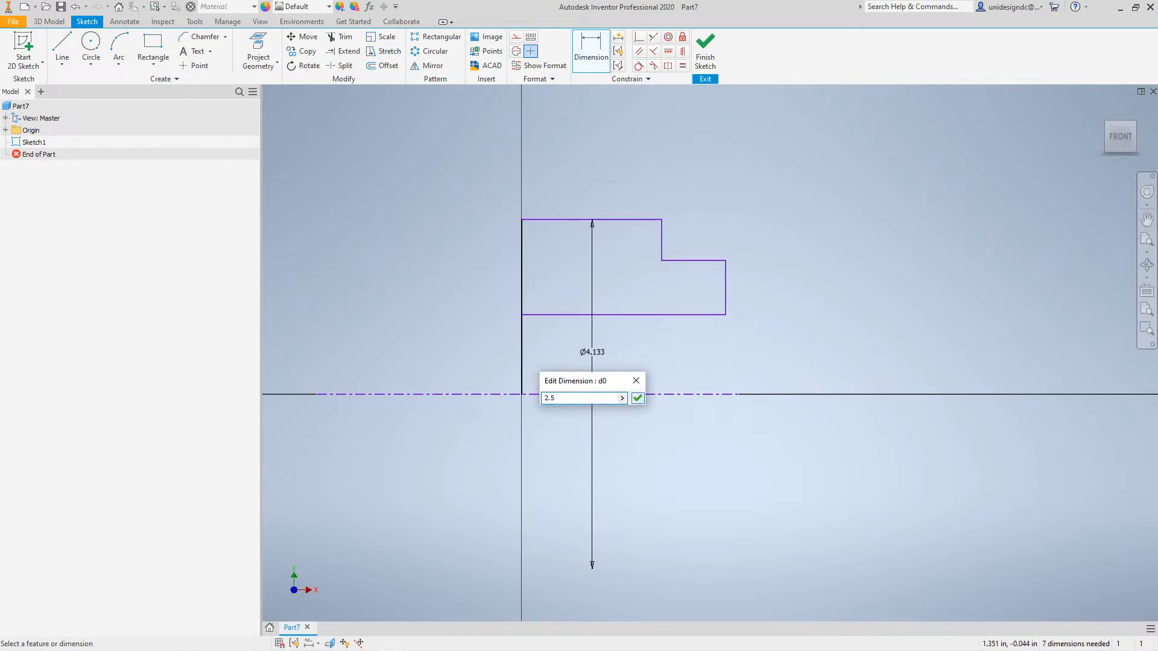
{"action": "left_click", "coordinate": [637, 398]}
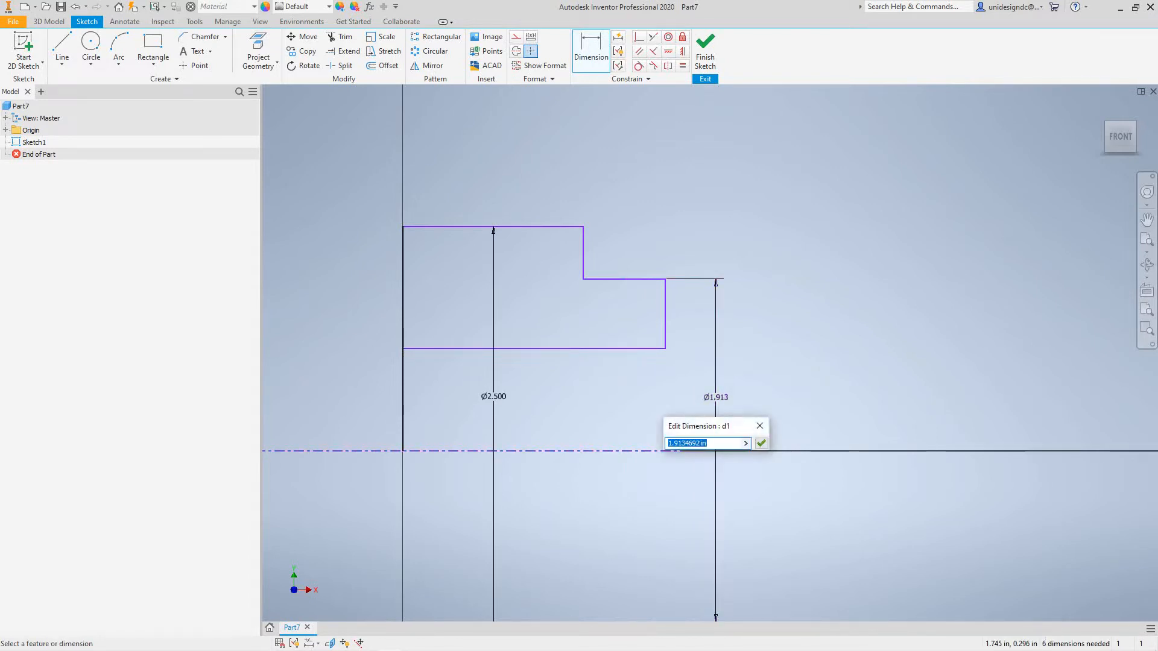
{"action": "type", "text": "2"}
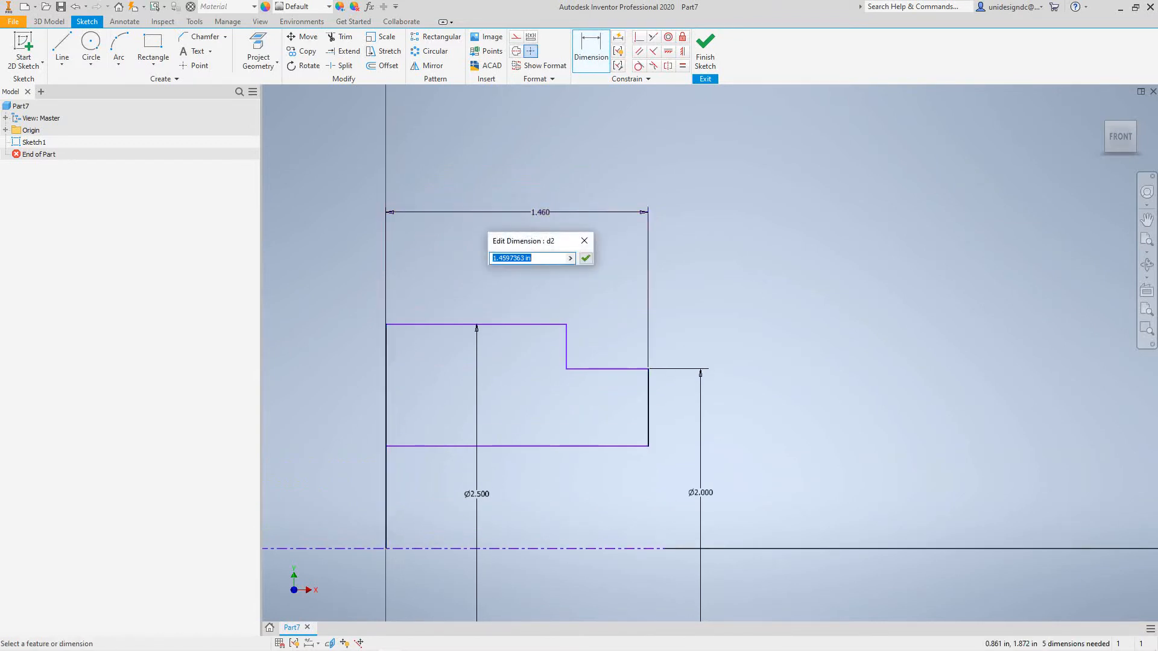
{"action": "type", "text": "1.25"}
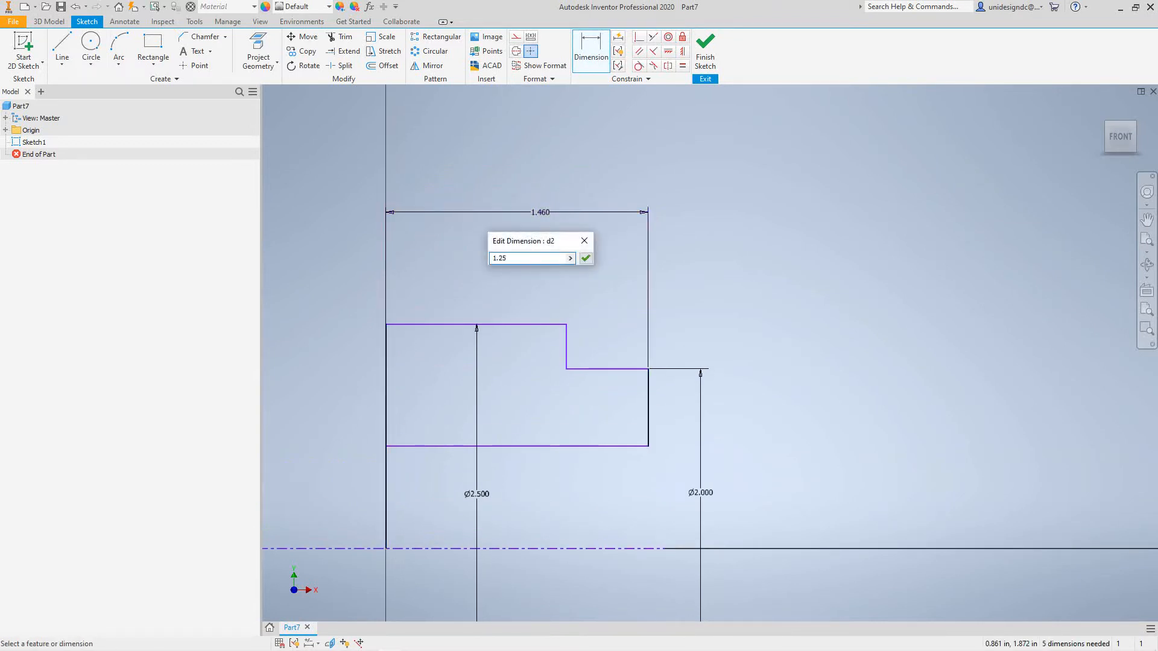
{"action": "left_click", "coordinate": [585, 257]}
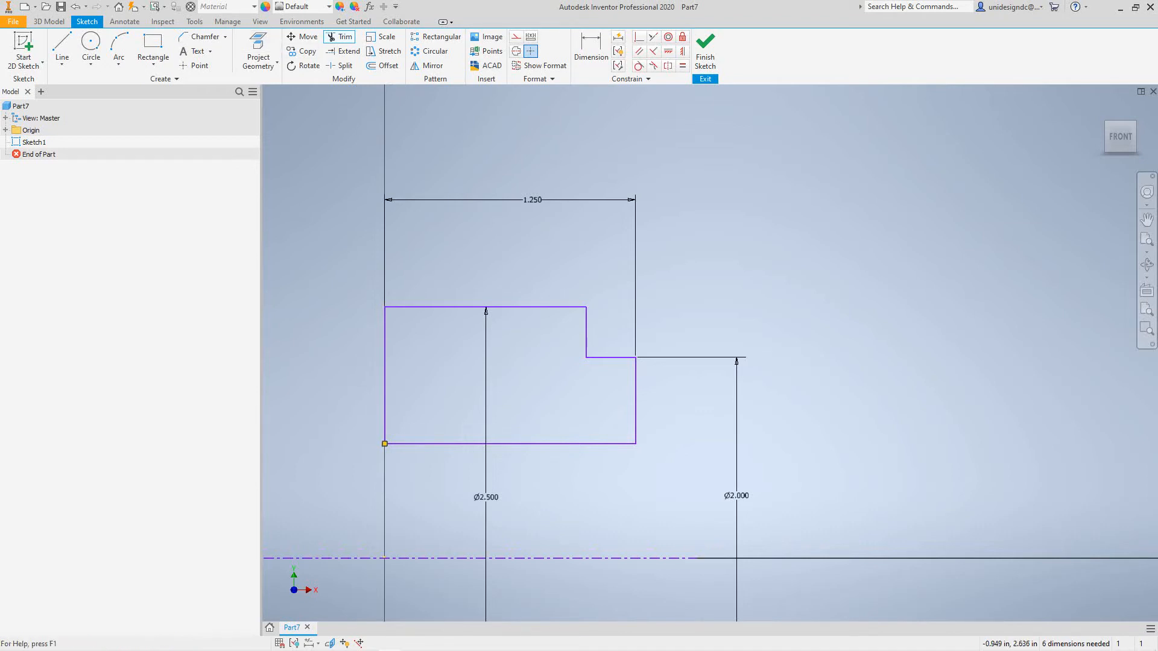
Step: Undo a trial 0.125 chamfer and set the sketch chamfer distance to 0.075 in
{"action": "left_click", "coordinate": [204, 36]}
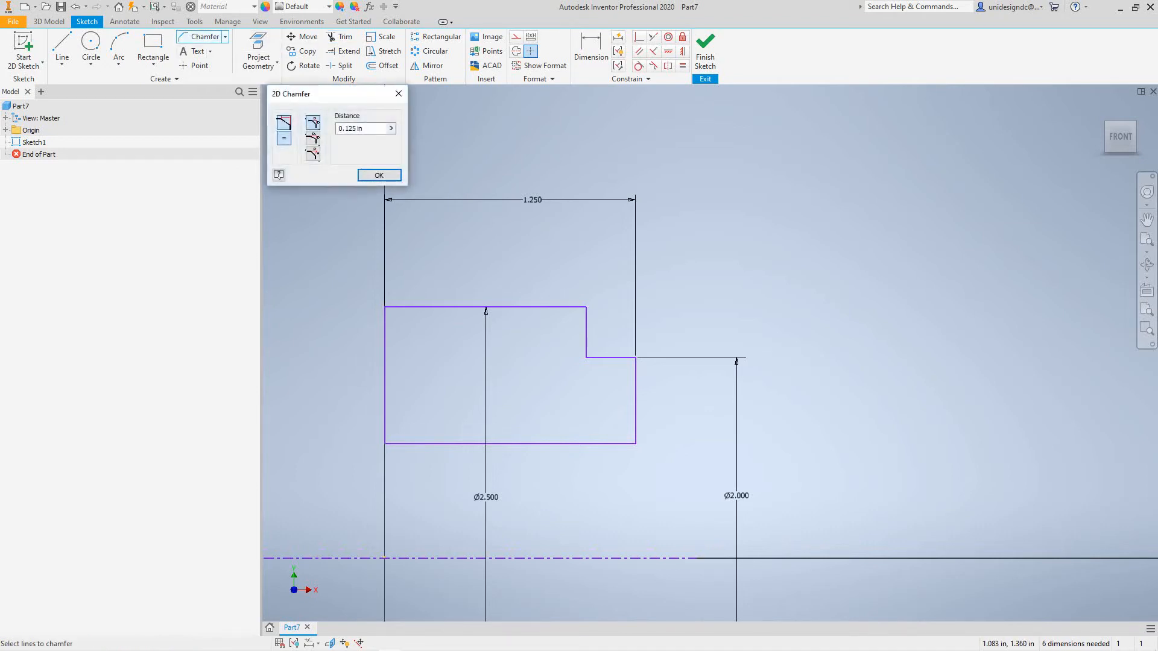
{"action": "left_click", "coordinate": [379, 175]}
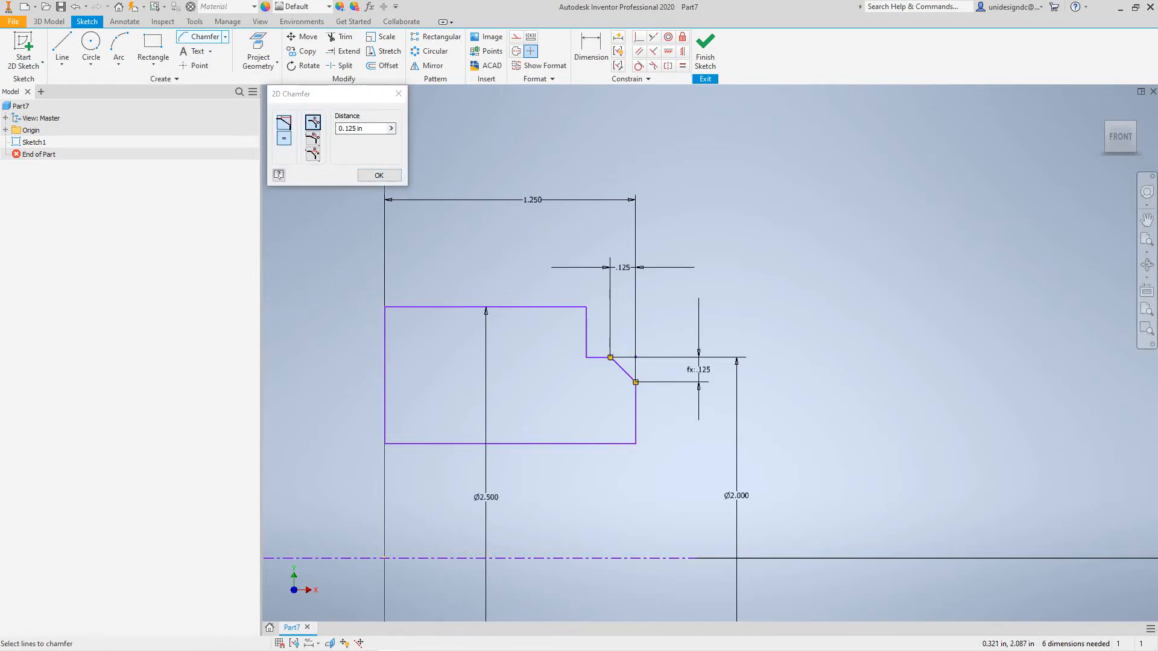
{"action": "left_click", "coordinate": [378, 175]}
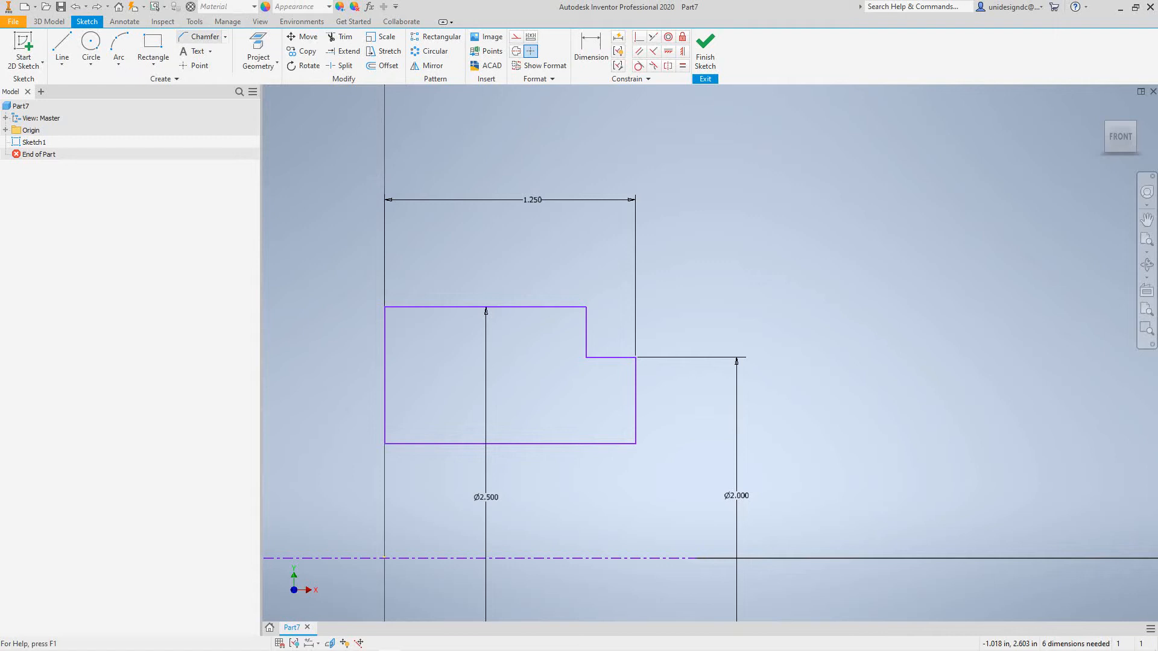
{"action": "left_click", "coordinate": [205, 36]}
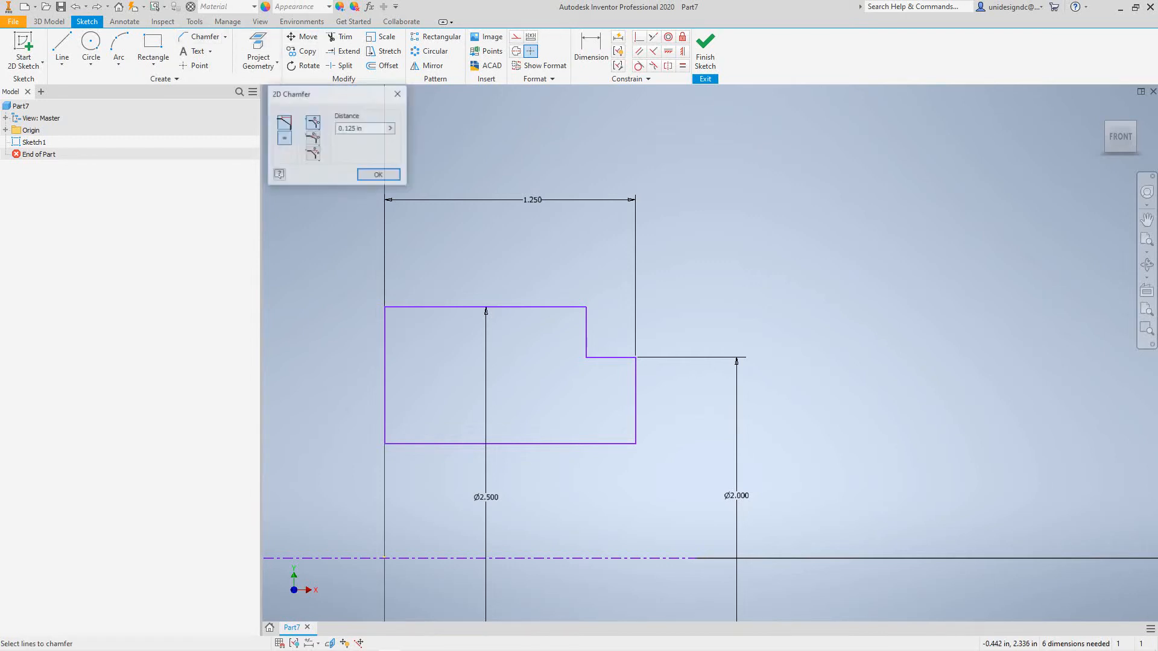
{"action": "left_click", "coordinate": [391, 128]}
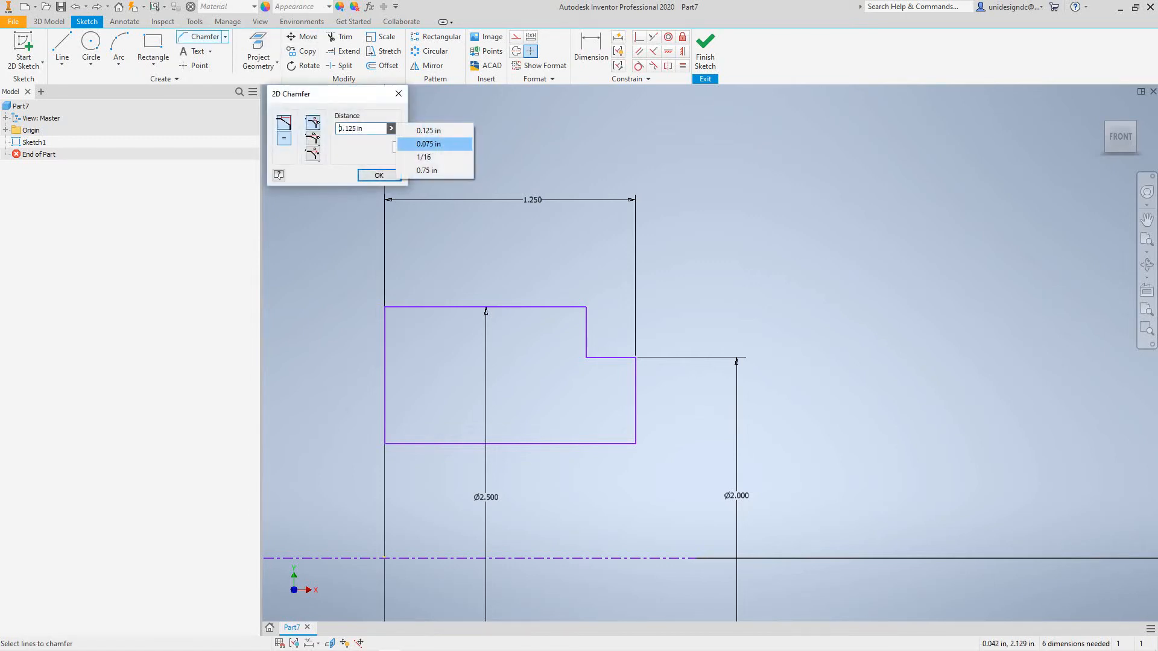
{"action": "left_click", "coordinate": [429, 144]}
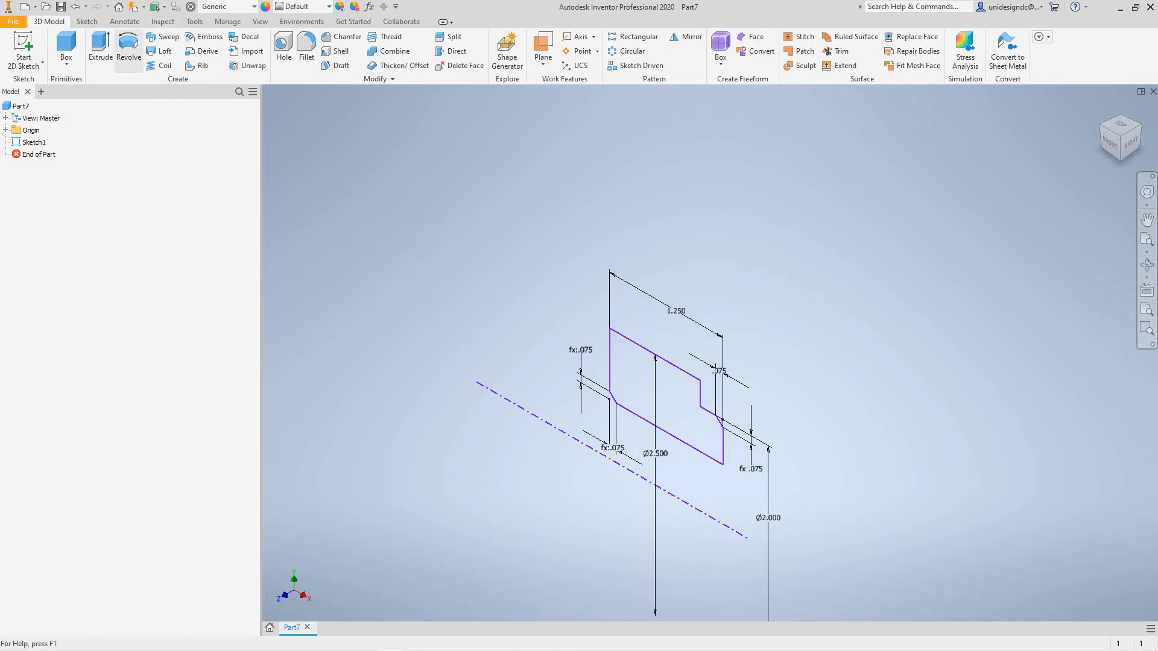
Step: Revolve the profile 360° about the centerline to create Revolution1
{"action": "left_click", "coordinate": [128, 52]}
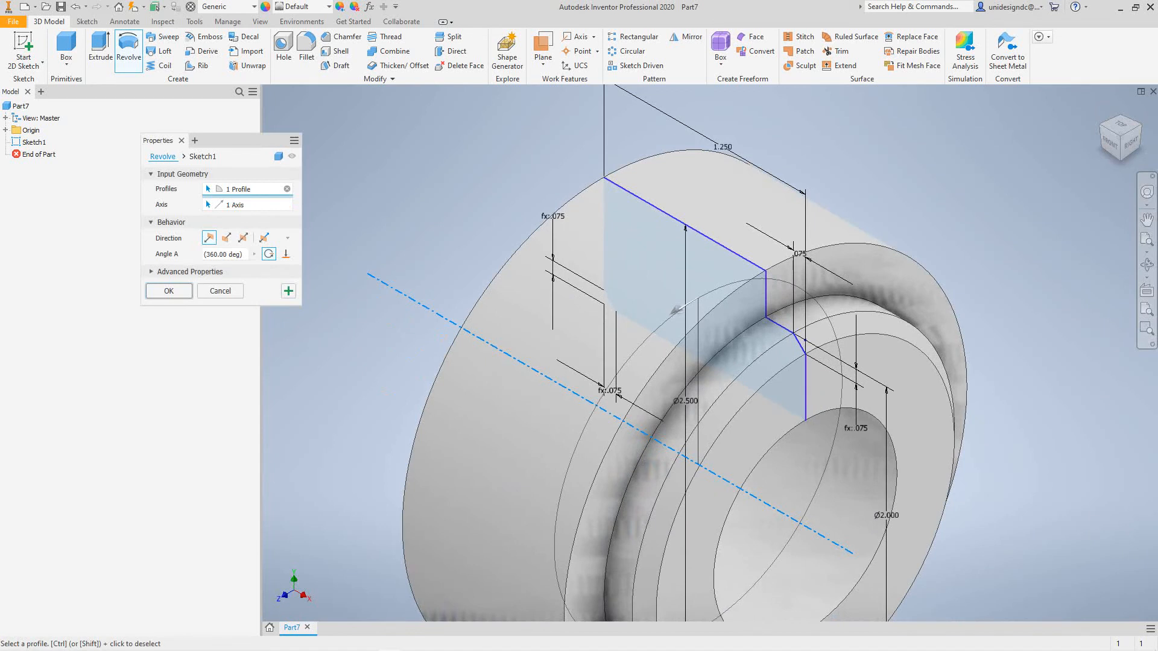
{"action": "left_click", "coordinate": [168, 290]}
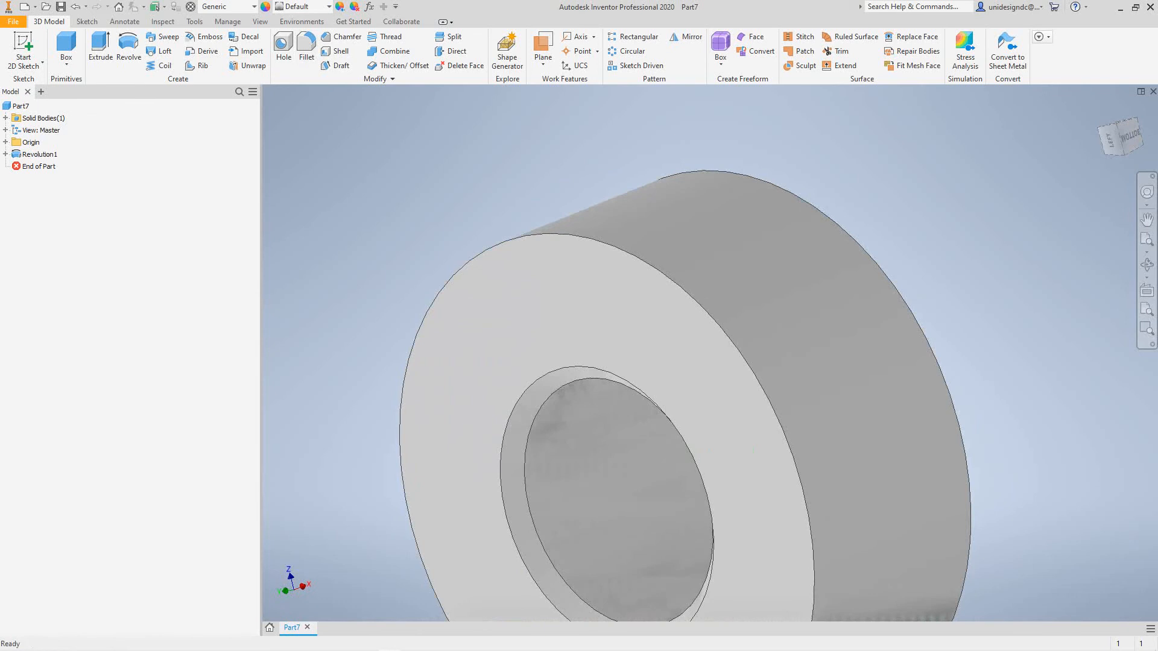
Step: Apply the Galvanized appearance to Revolution1
{"action": "left_click", "coordinate": [37, 153]}
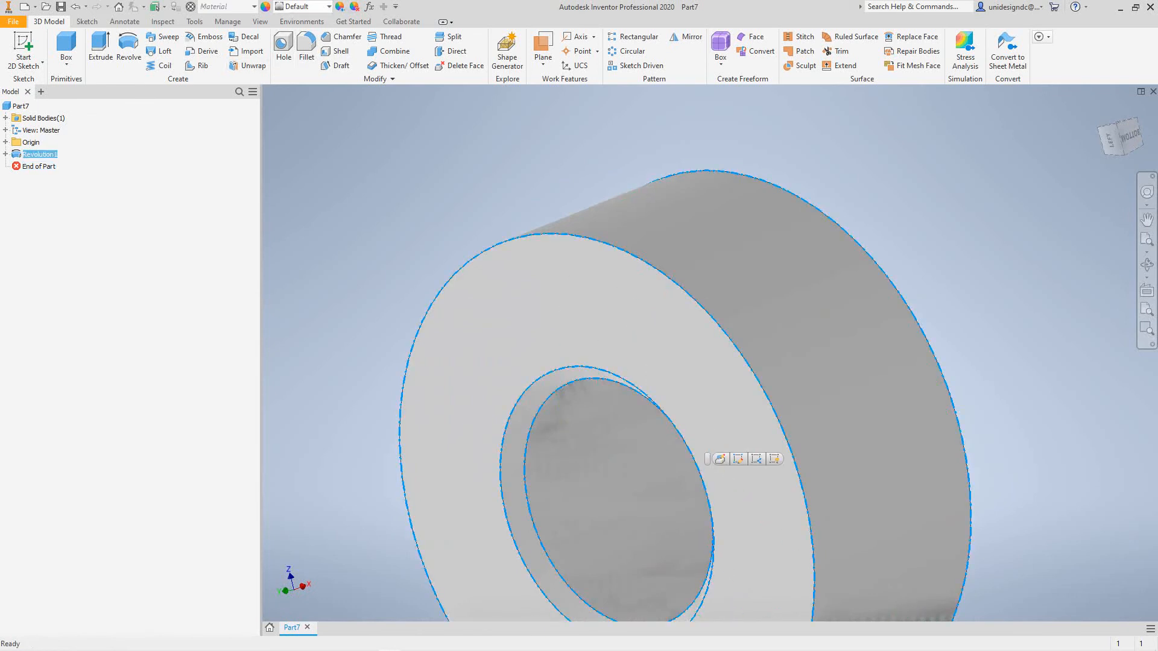
{"action": "left_click", "coordinate": [325, 6]}
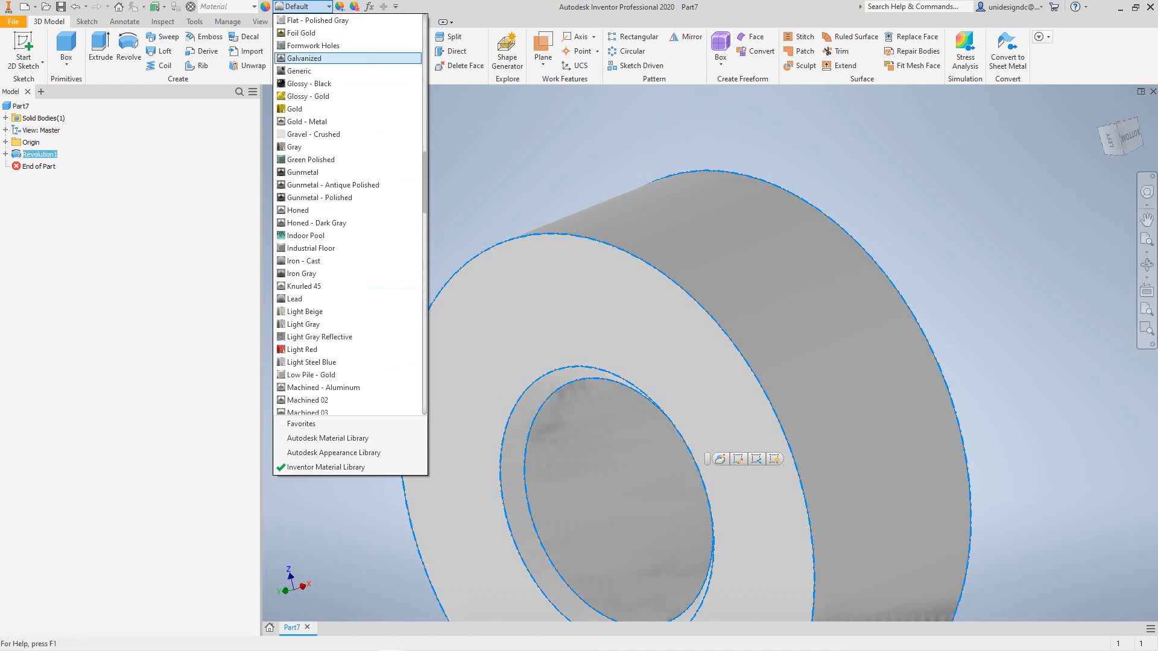
{"action": "left_click", "coordinate": [302, 57]}
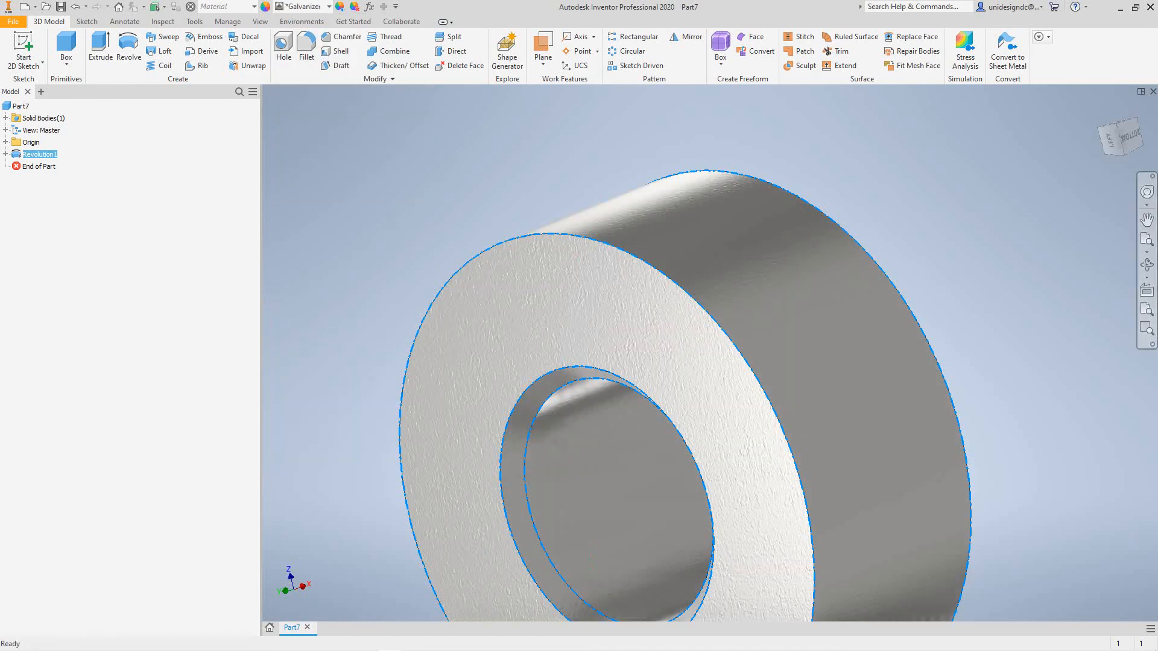